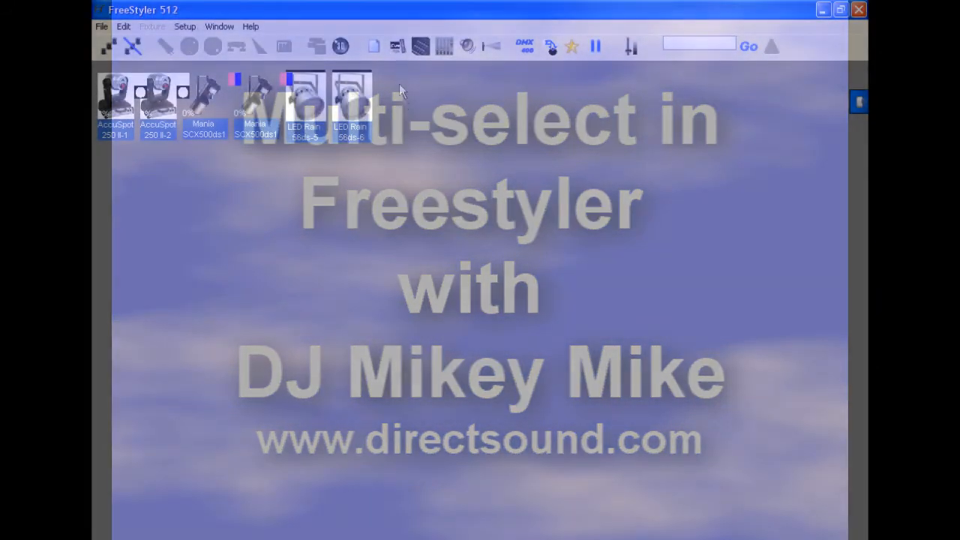
mouse_move(399, 61)
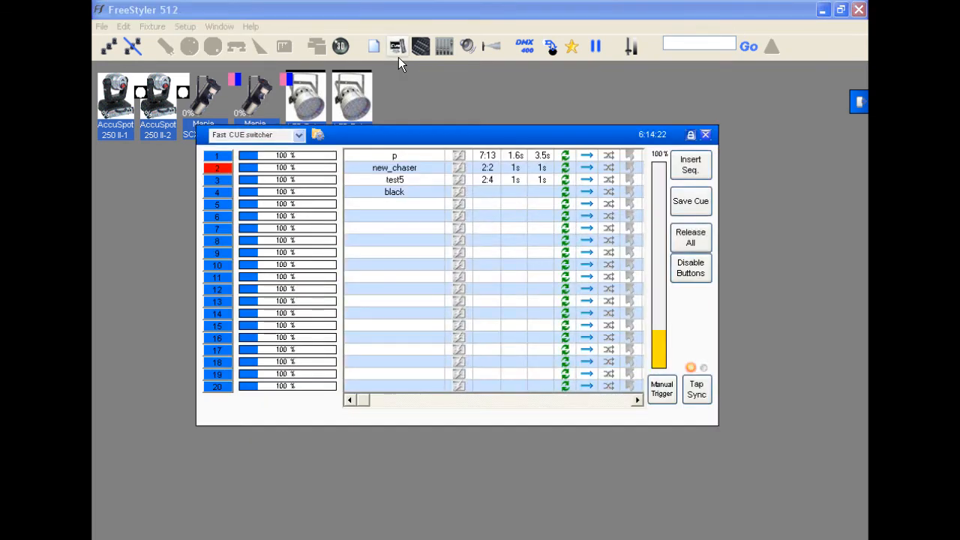
mouse_move(180, 180)
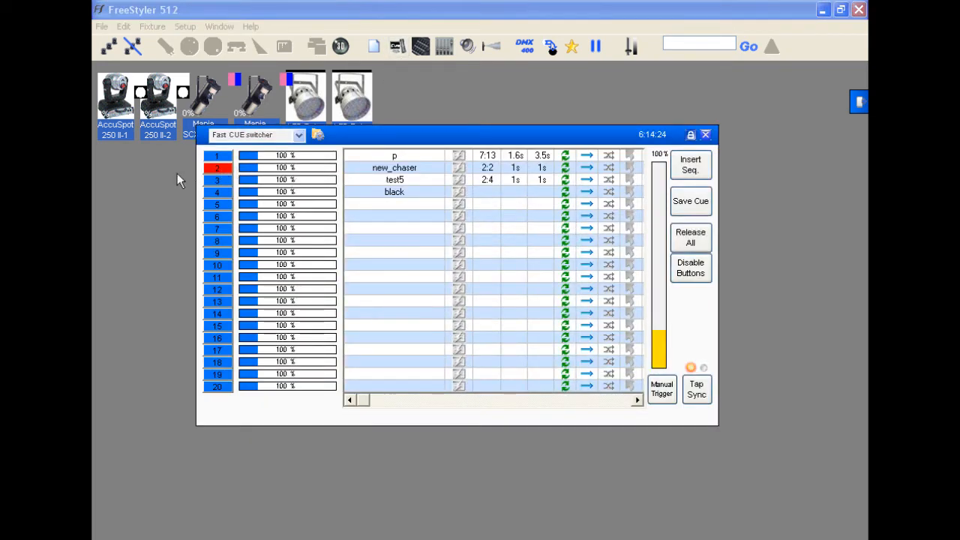
- Start cue 1, then cue 3, so cue 3 replaces it as the only active cue
left_click(217, 154)
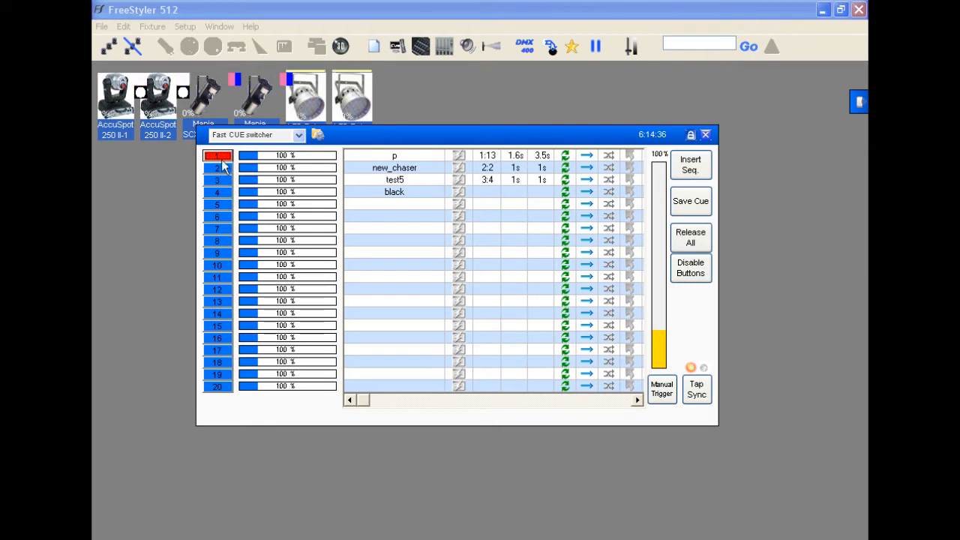
left_click(216, 168)
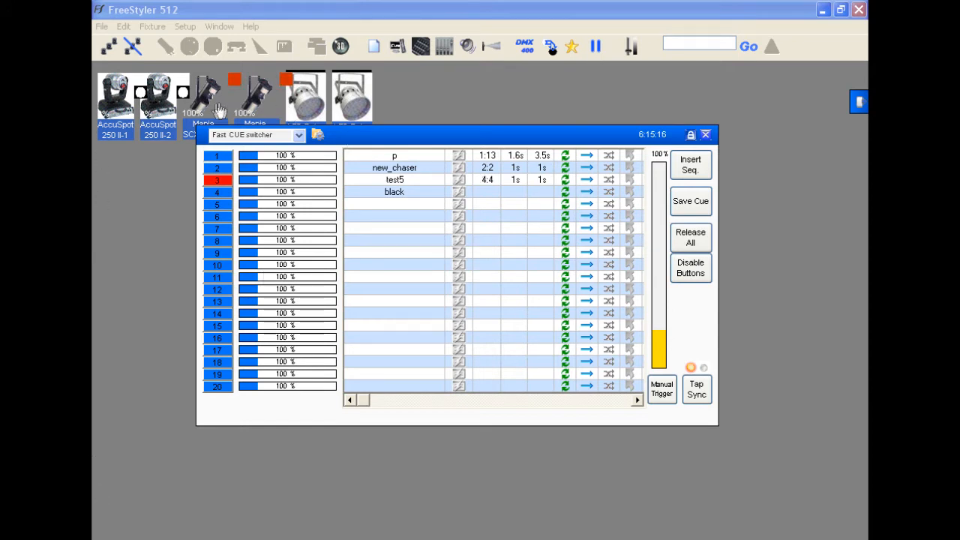
- Enable 'Cue Multiselect always enabled' in FreeStyler Setup preferences and save
left_click(186, 25)
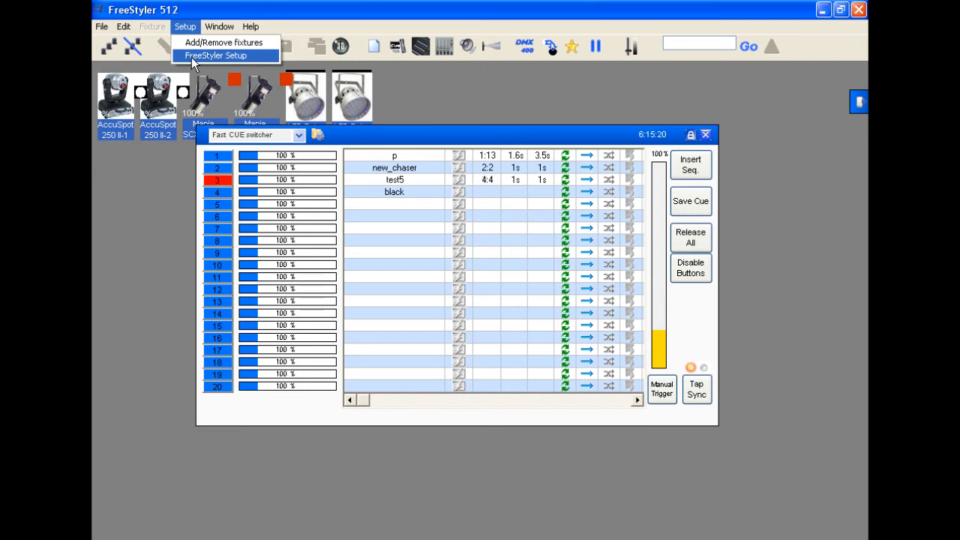
left_click(219, 56)
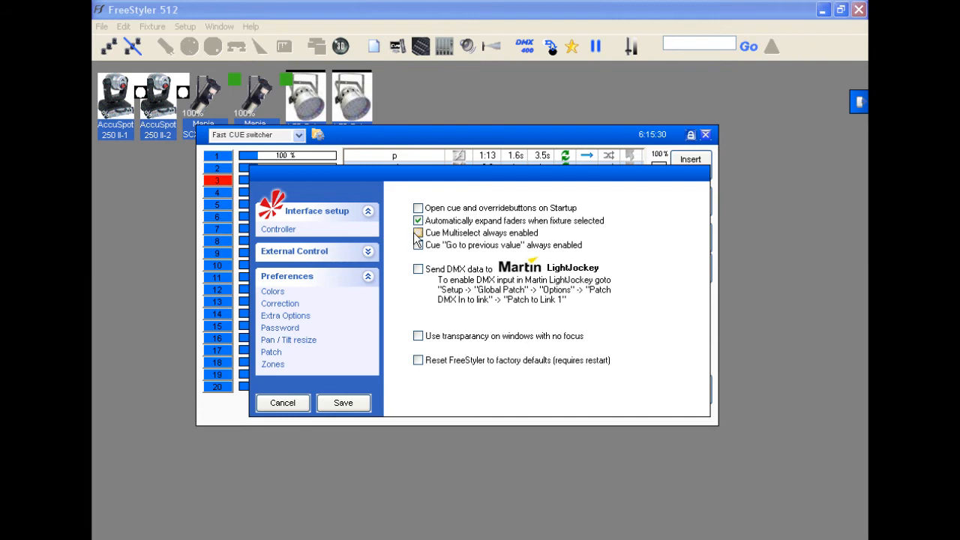
left_click(417, 233)
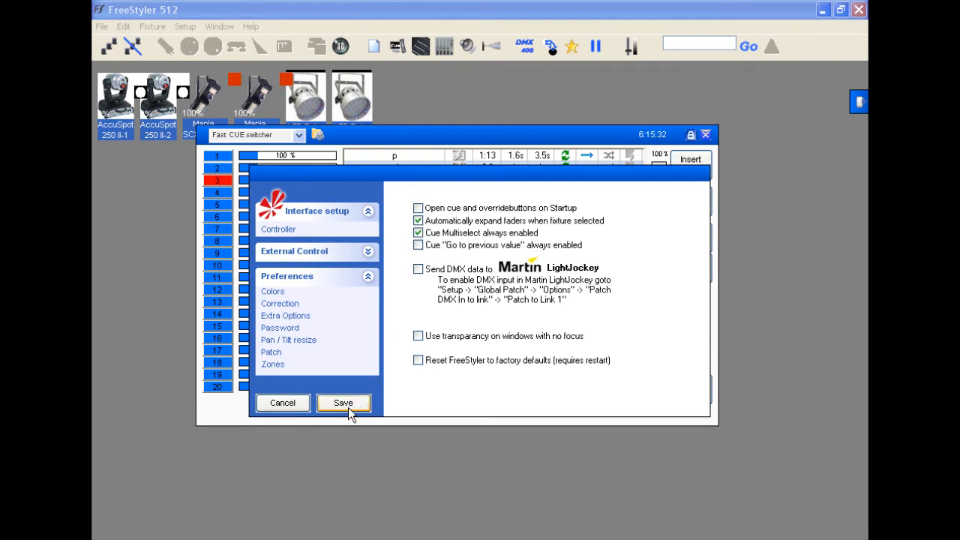
left_click(342, 402)
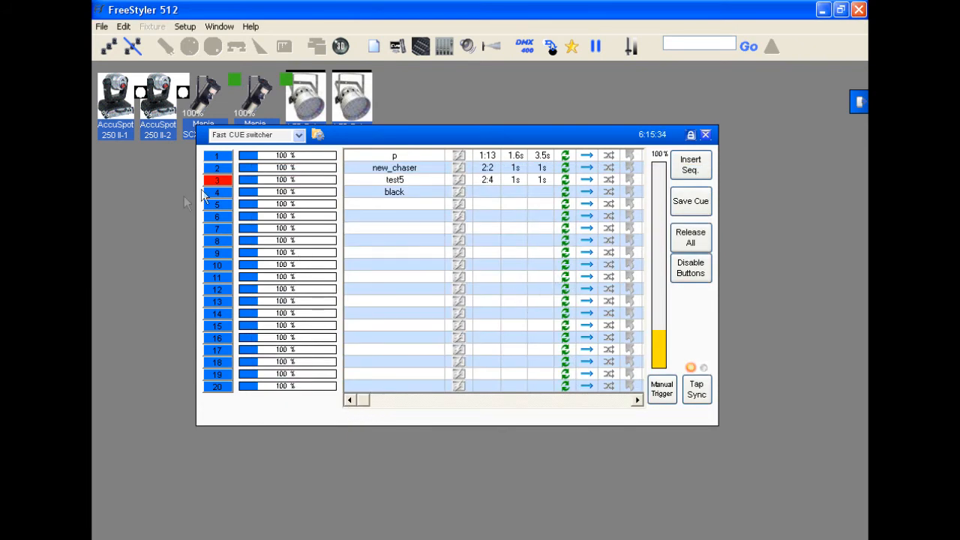
- Start another cue so it runs alongside the already playing cue
left_click(216, 192)
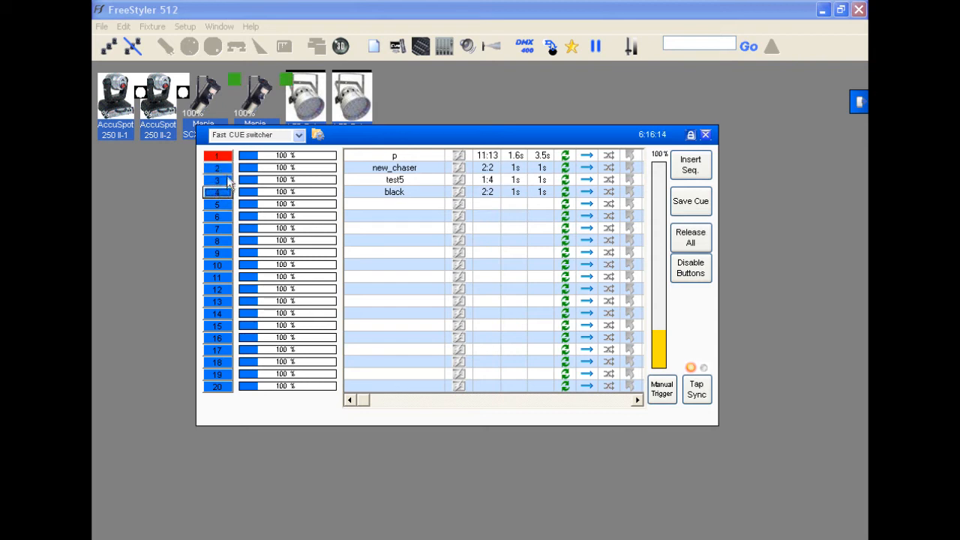
left_click(180, 27)
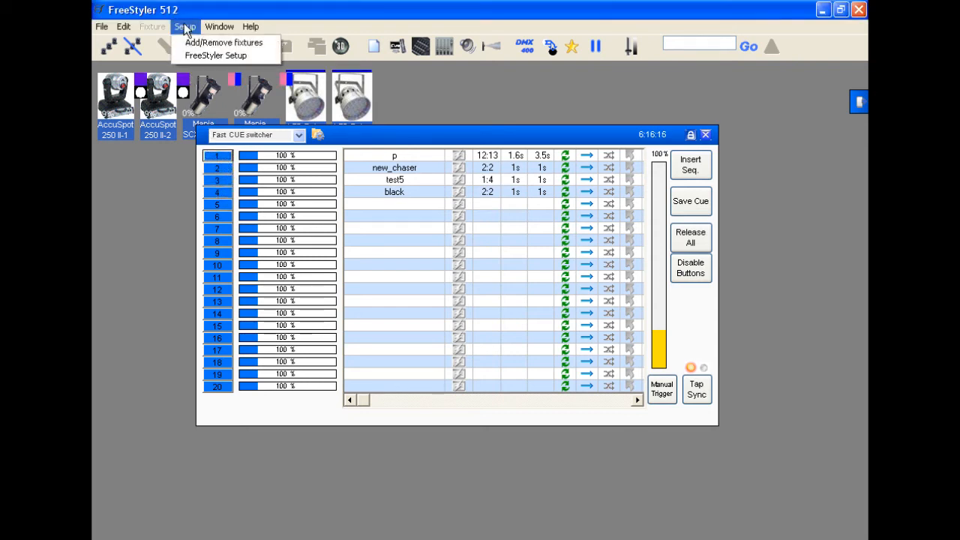
- Assign keyboard shortcut m to the Multiselect action under external control and save
left_click(216, 56)
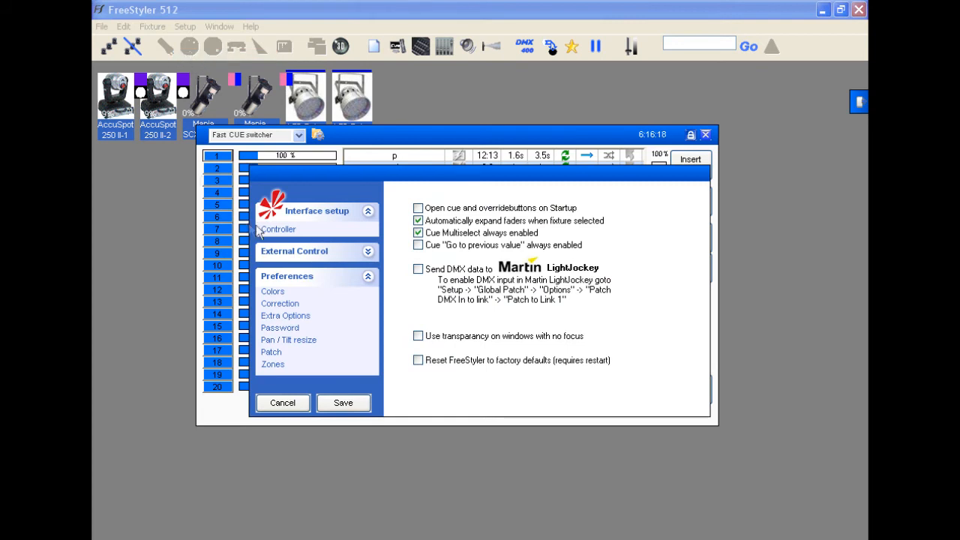
left_click(294, 251)
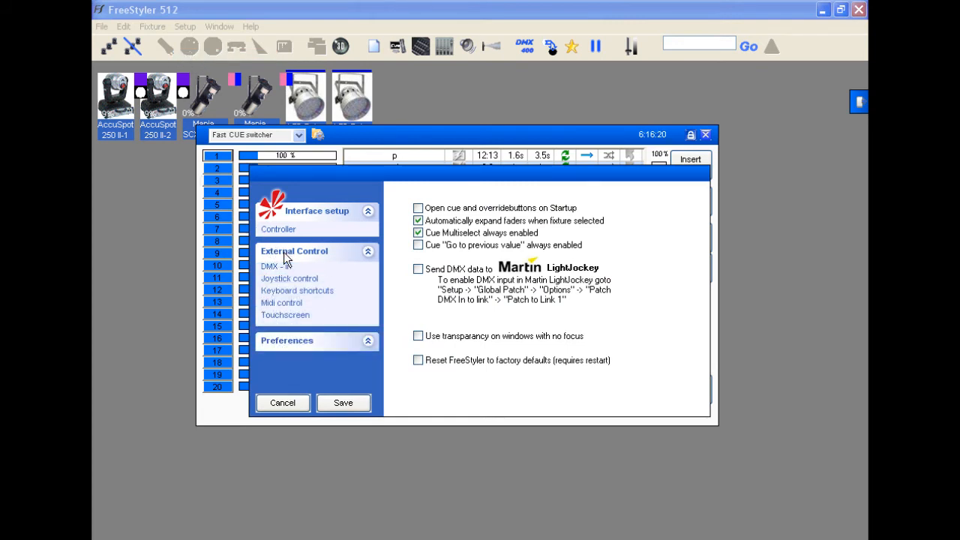
left_click(290, 277)
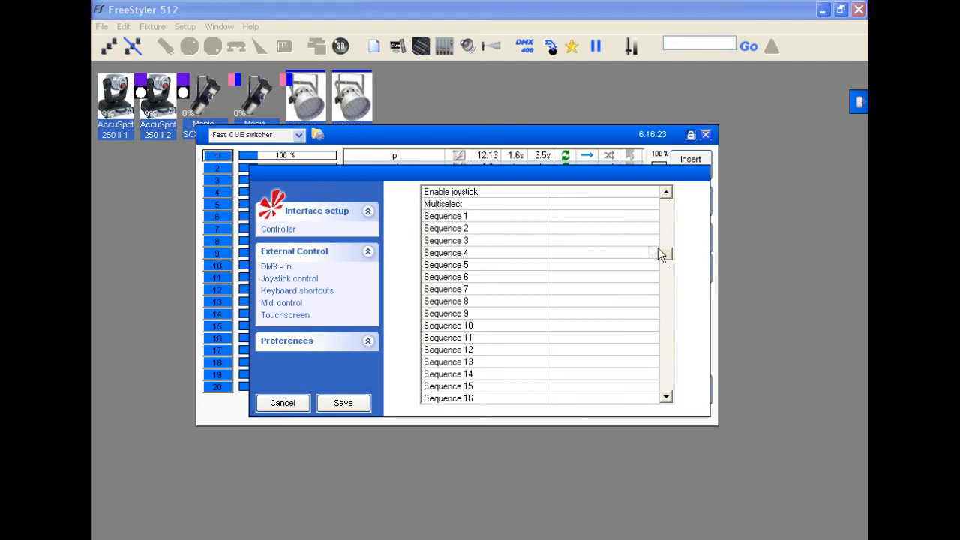
scroll("down", 3)
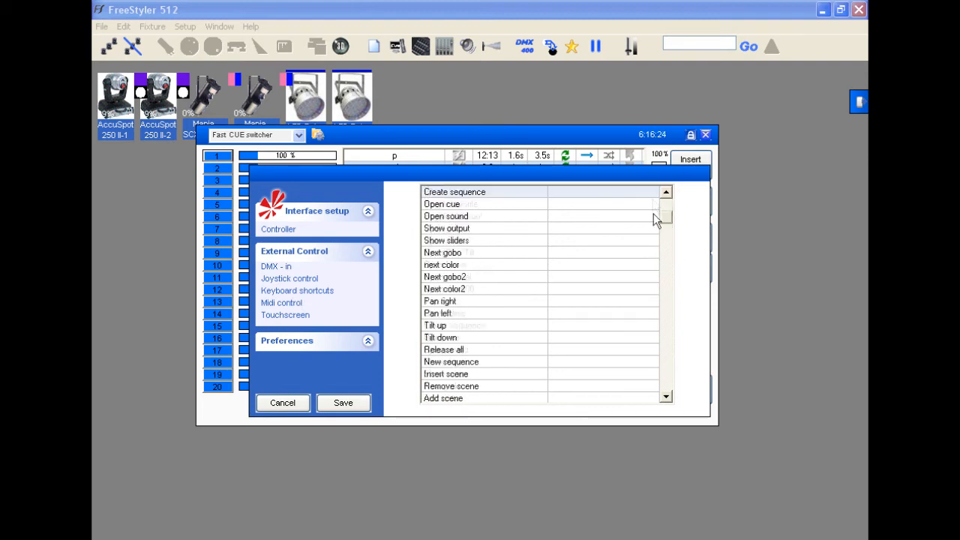
scroll("down", 3)
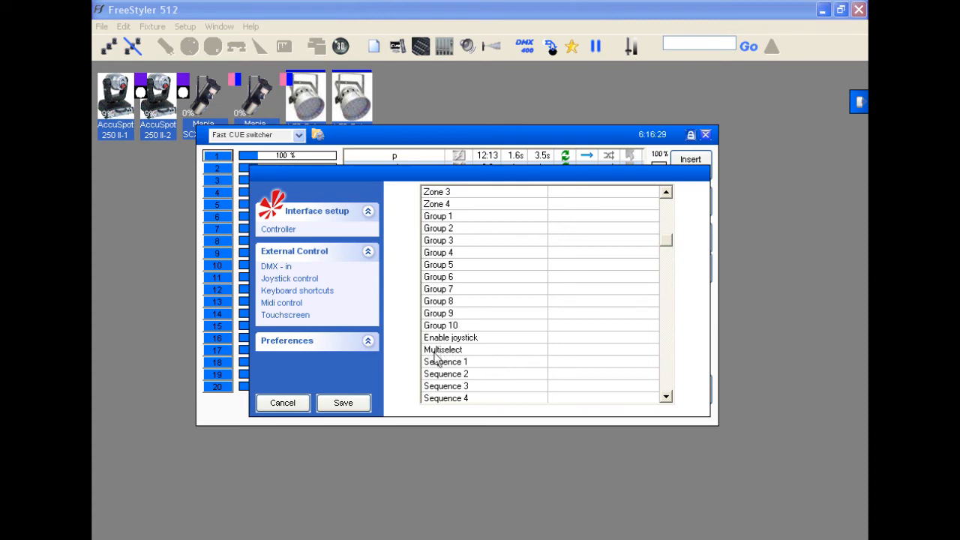
left_click(441, 348)
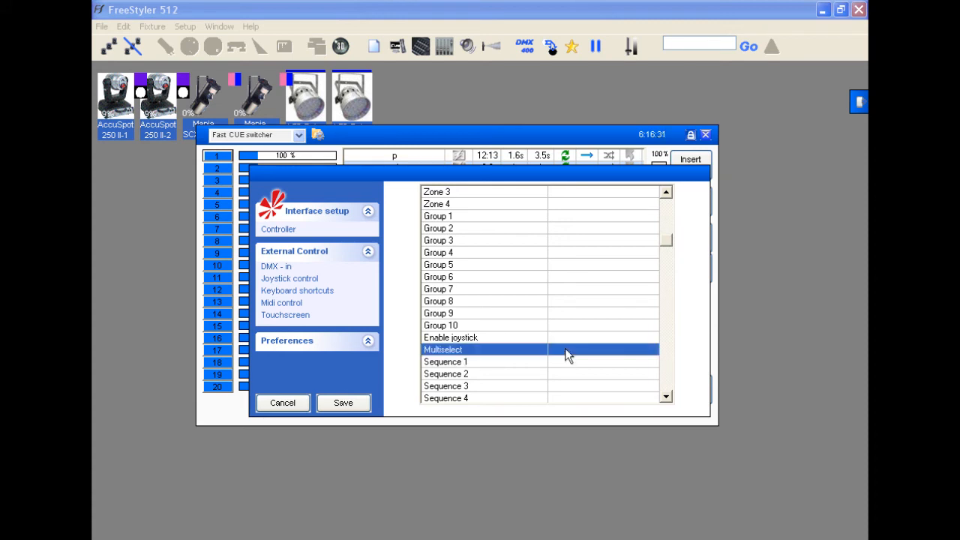
mouse_move(558, 354)
type("m")
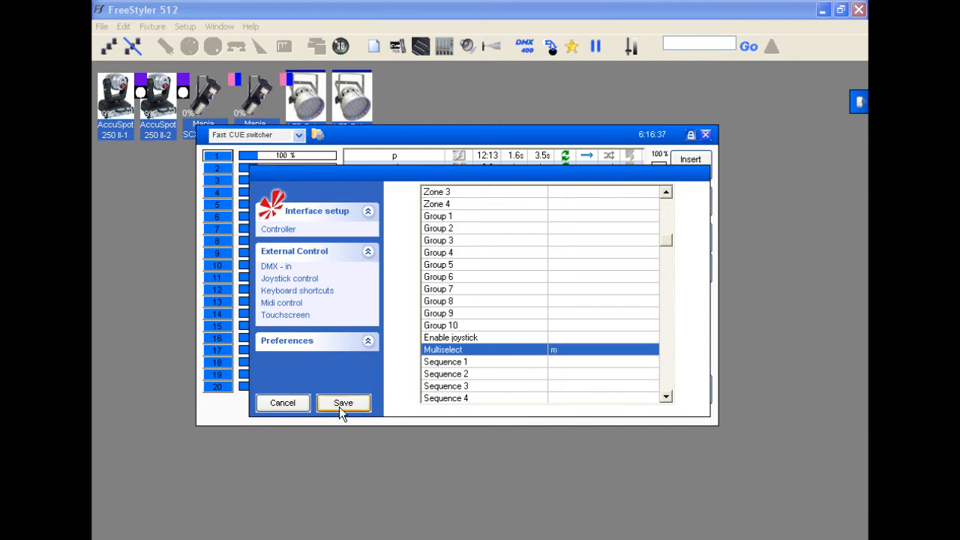
left_click(342, 402)
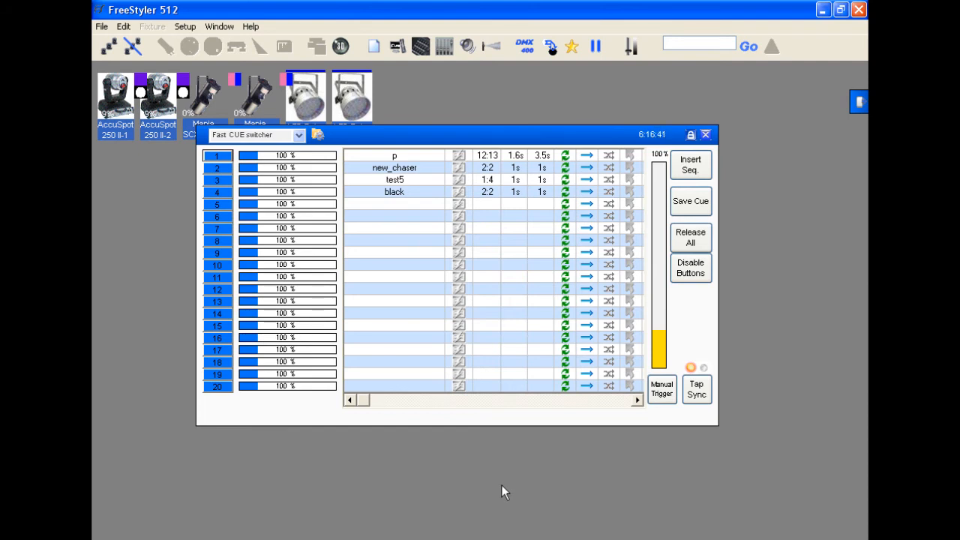
- Activate cues 1, 2 and 3 so they run together in the cue switcher
left_click(216, 192)
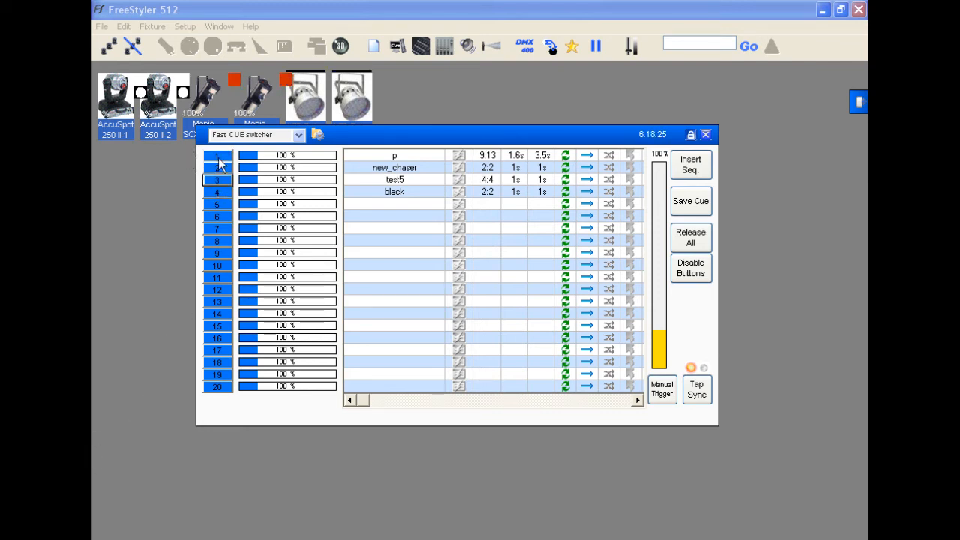
left_click(217, 154)
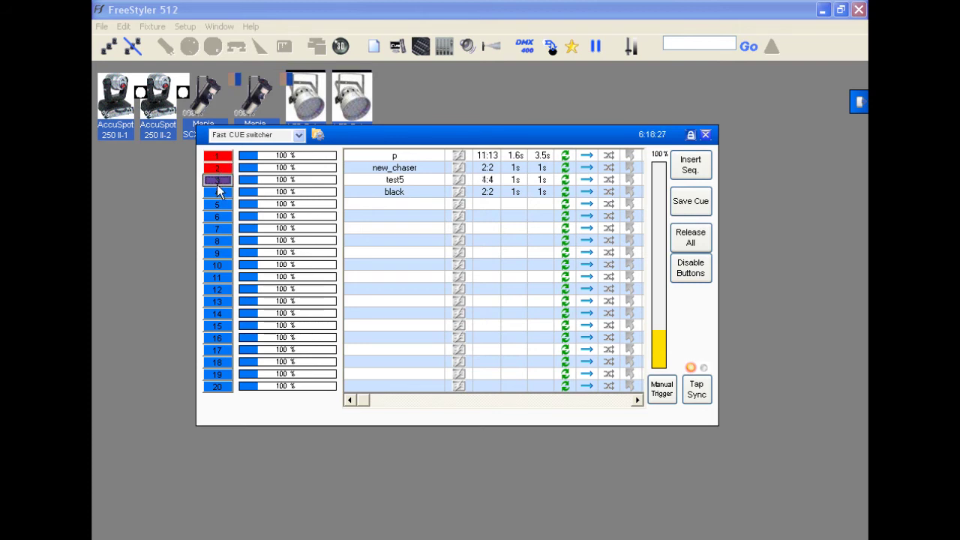
left_click(216, 192)
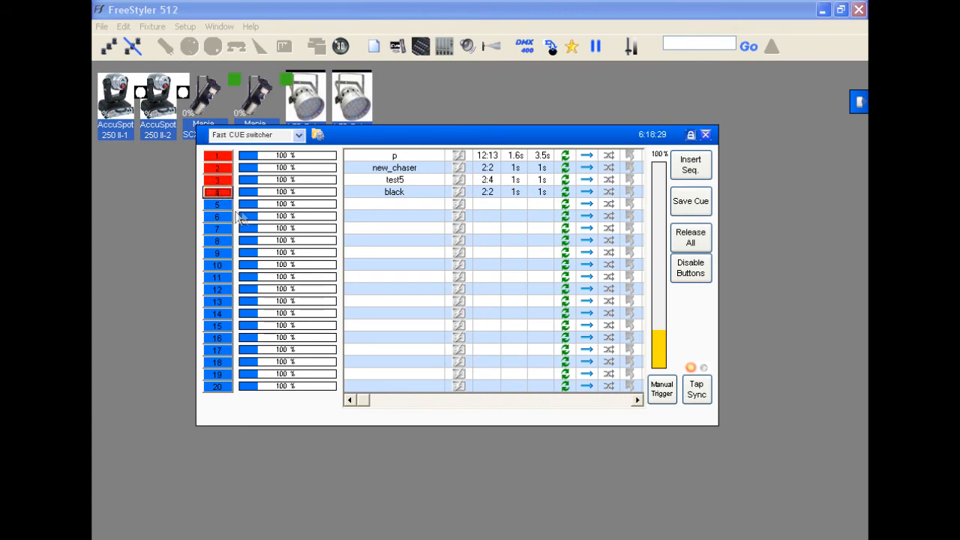
- Uncheck 'Cue Multiselect always enabled' under Extra Options and save
left_click(183, 26)
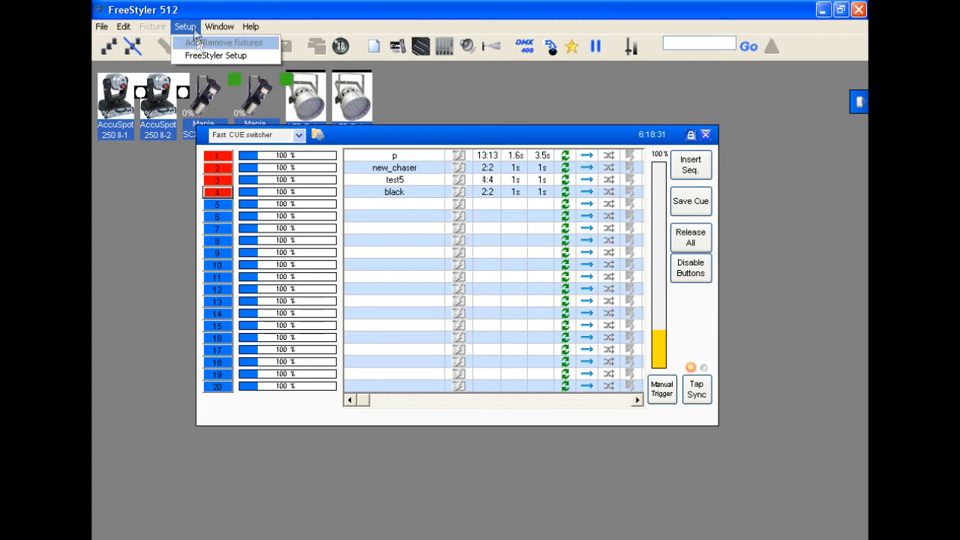
mouse_move(213, 55)
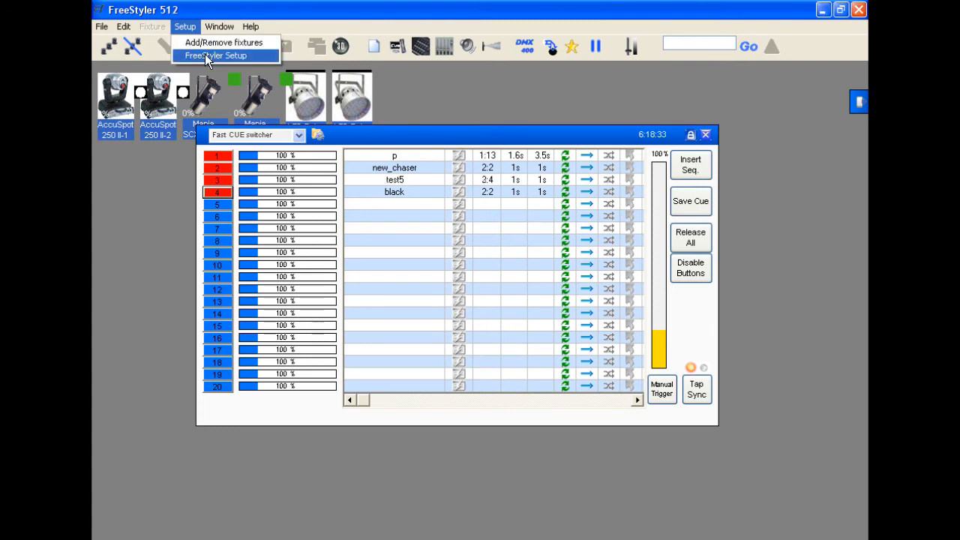
left_click(225, 55)
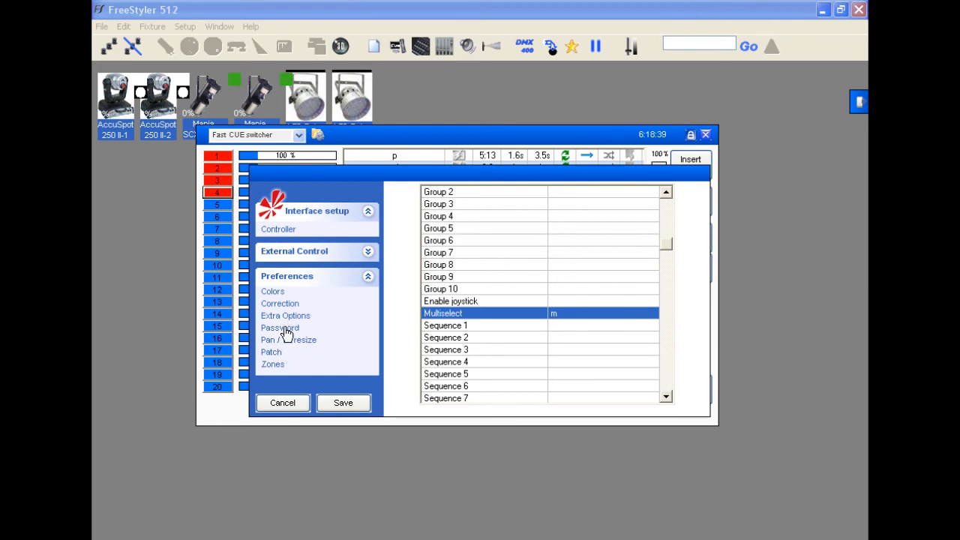
left_click(285, 315)
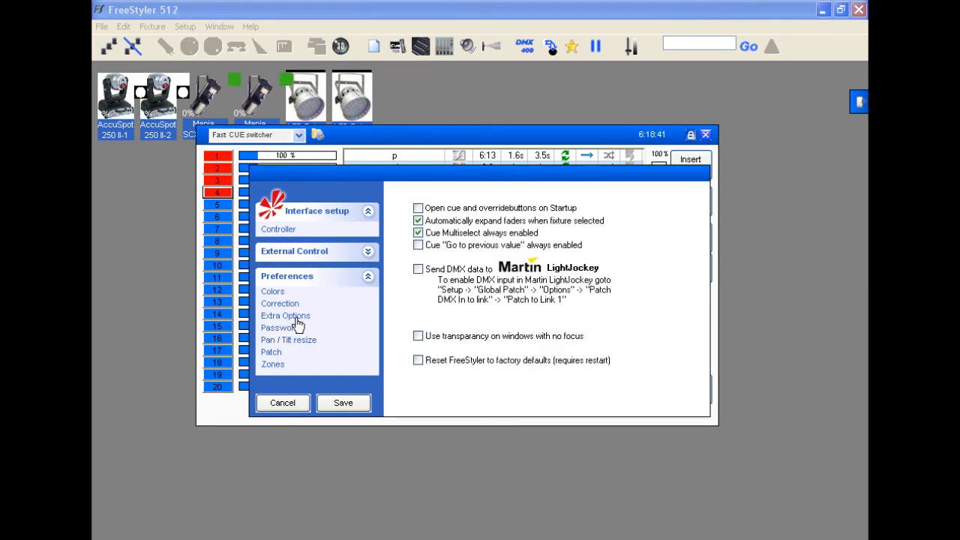
left_click(417, 233)
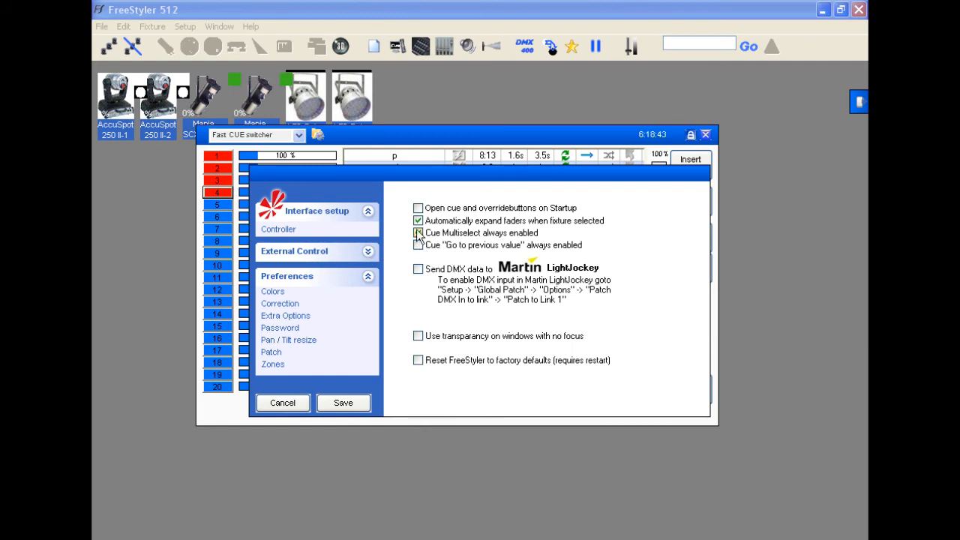
left_click(417, 233)
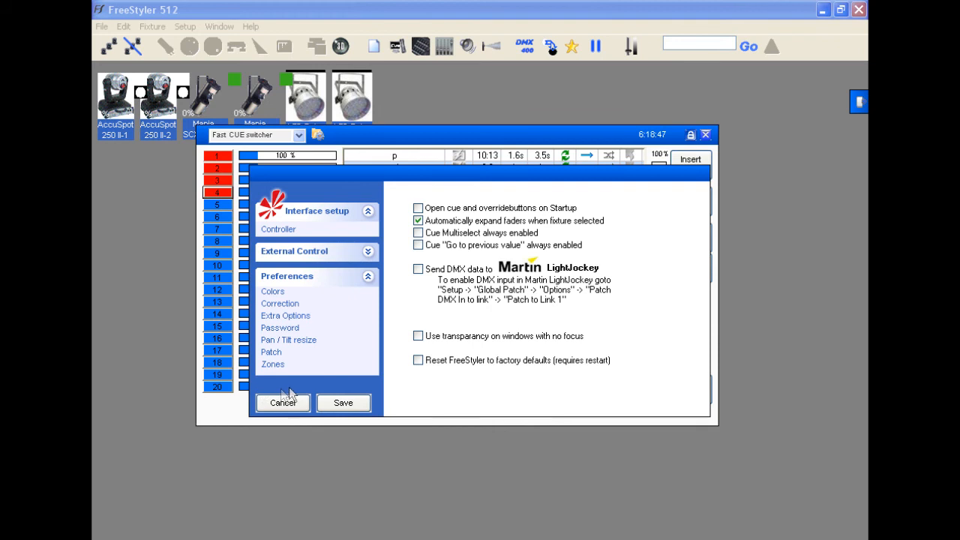
left_click(282, 402)
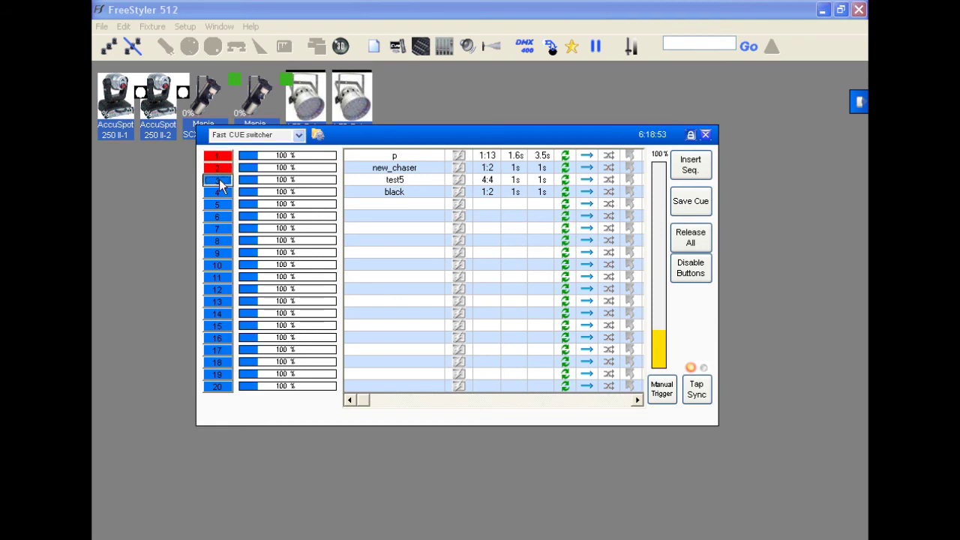
- Quit FreeStyler and confirm the Quit prompt
left_click(216, 180)
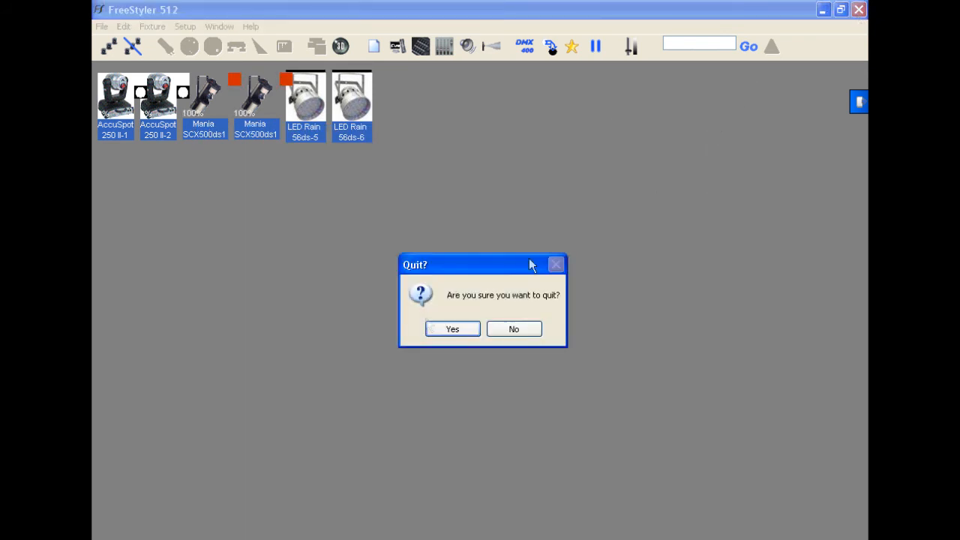
left_click(452, 329)
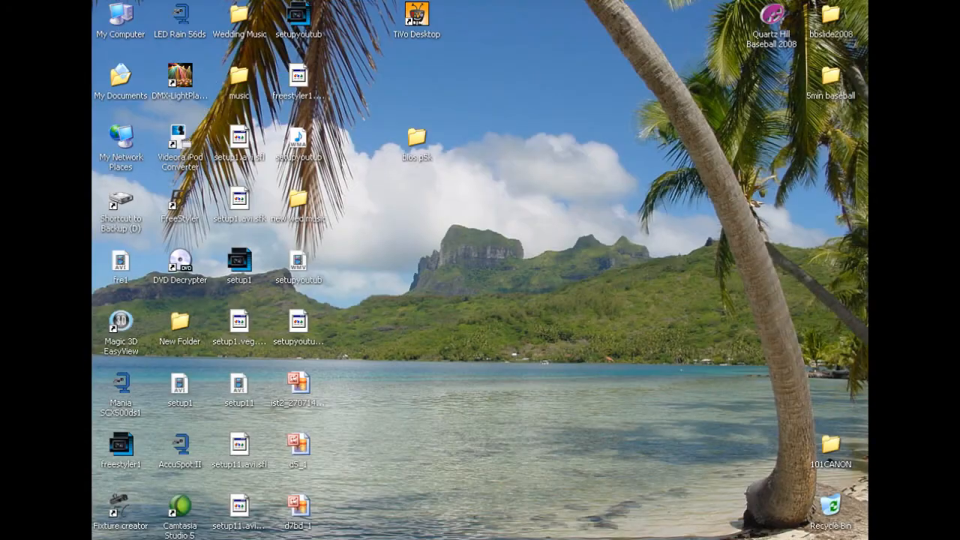
mouse_move(320, 513)
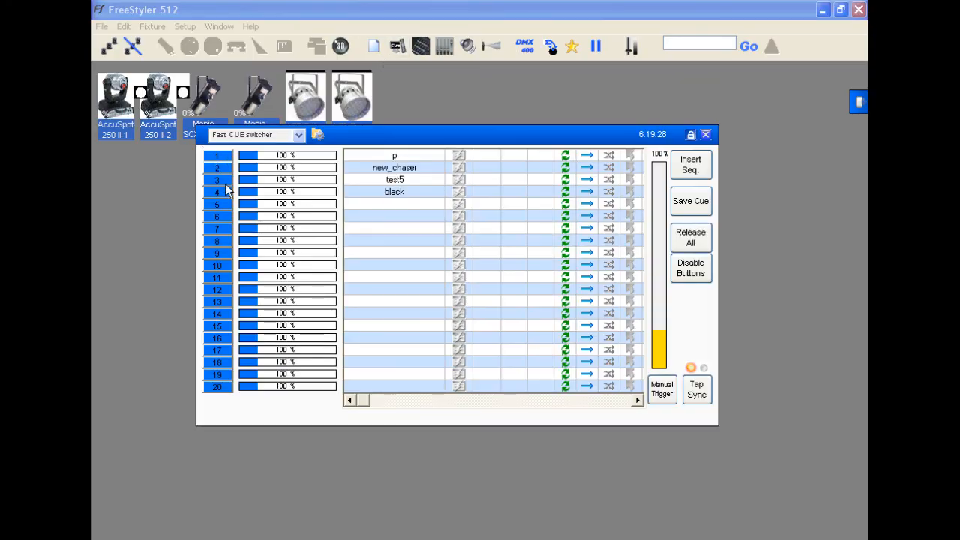
- Start cue 1, then cue 4 (black), which replaces it as the only active cue
left_click(218, 168)
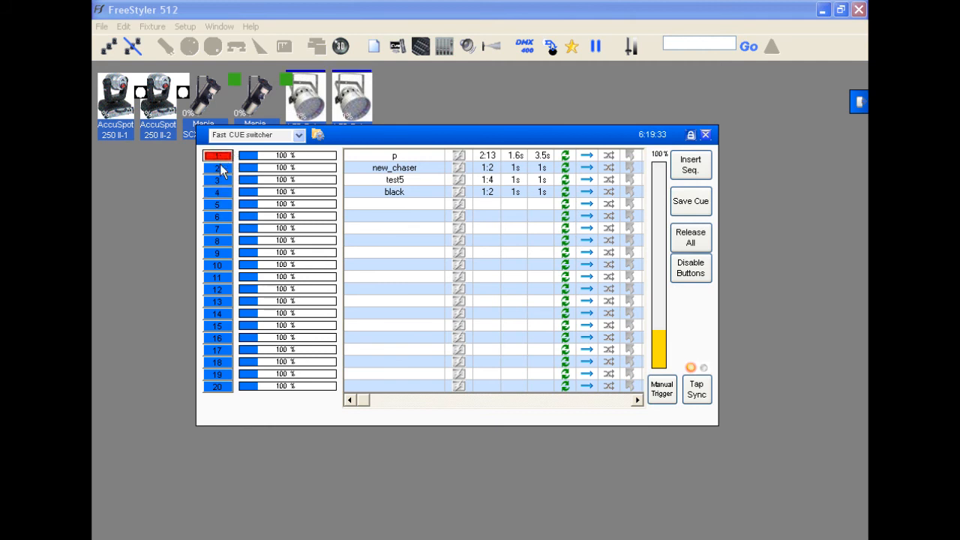
left_click(218, 192)
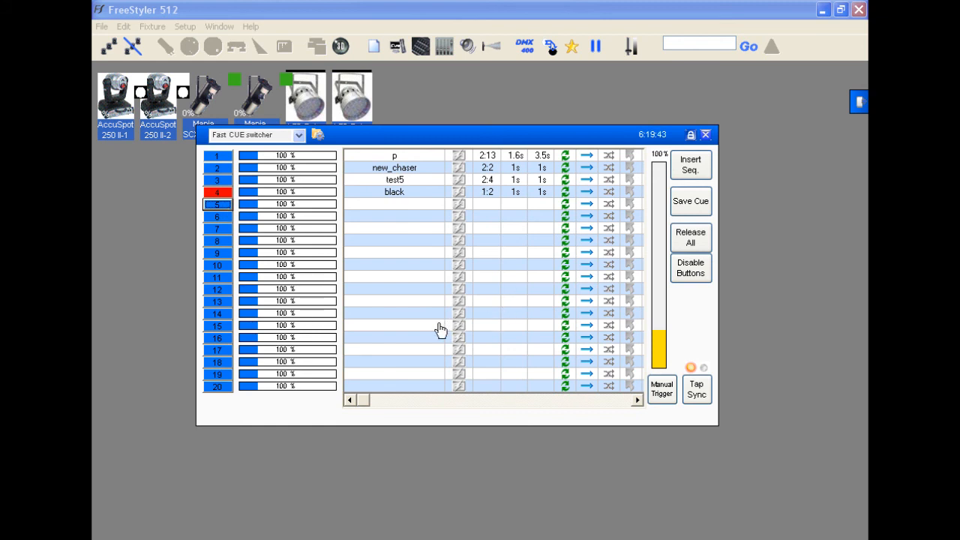
mouse_move(231, 183)
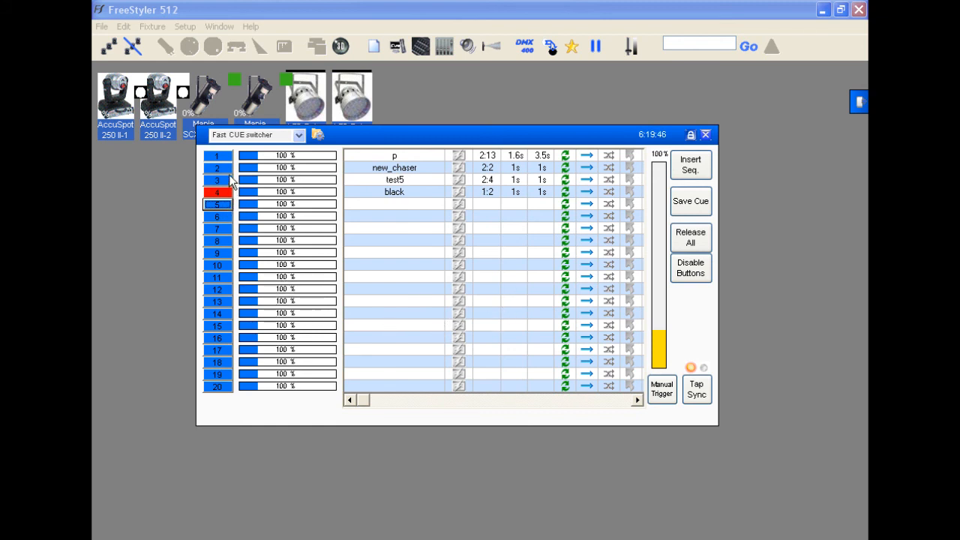